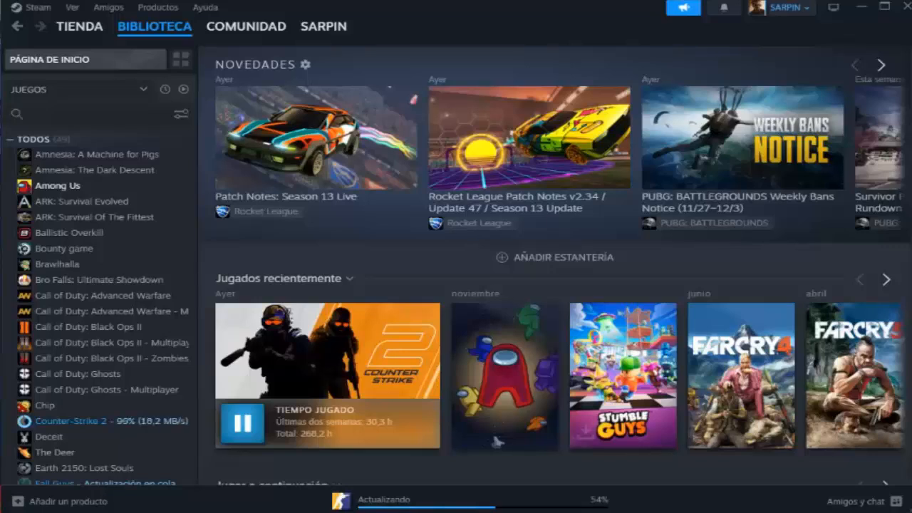
{"action": "mouse_move", "coordinate": [364, 266]}
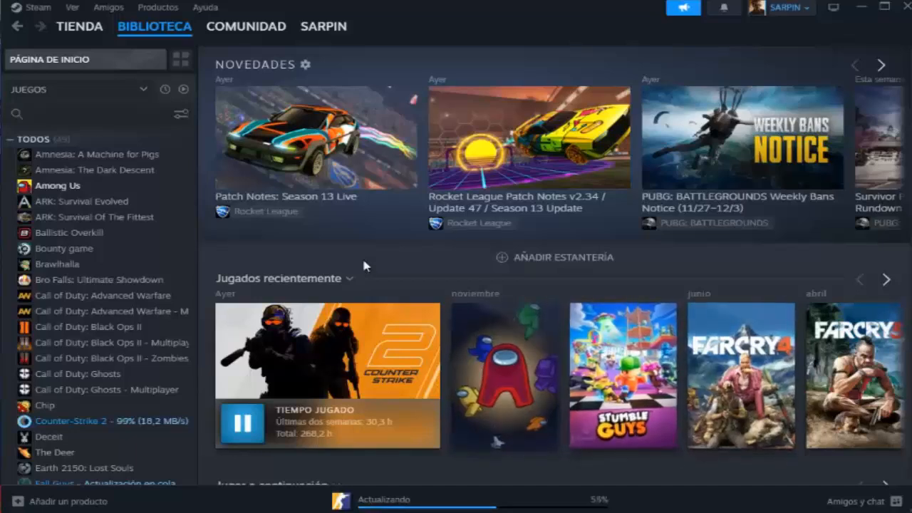
{"action": "mouse_move", "coordinate": [662, 231]}
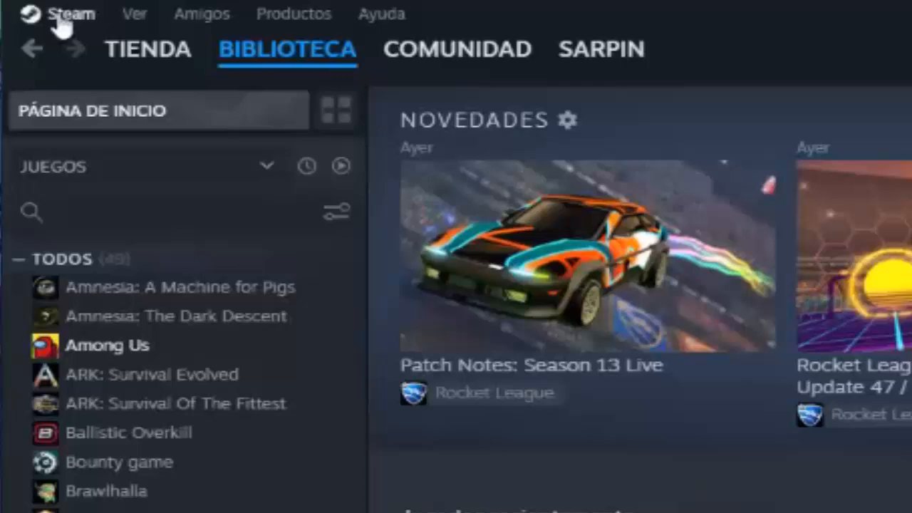
Reach the account details from the Cuenta page of Steam's Parámetros.
{"action": "left_click", "coordinate": [68, 15]}
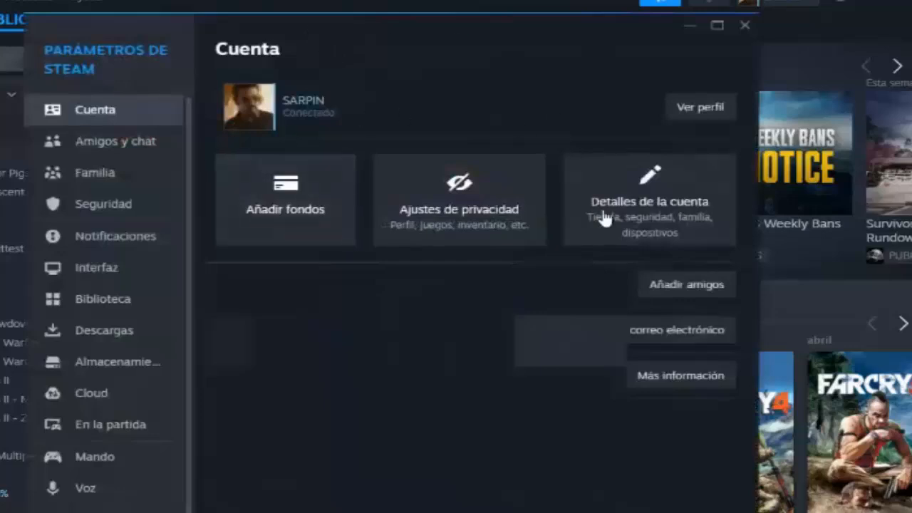
{"action": "left_click", "coordinate": [649, 200]}
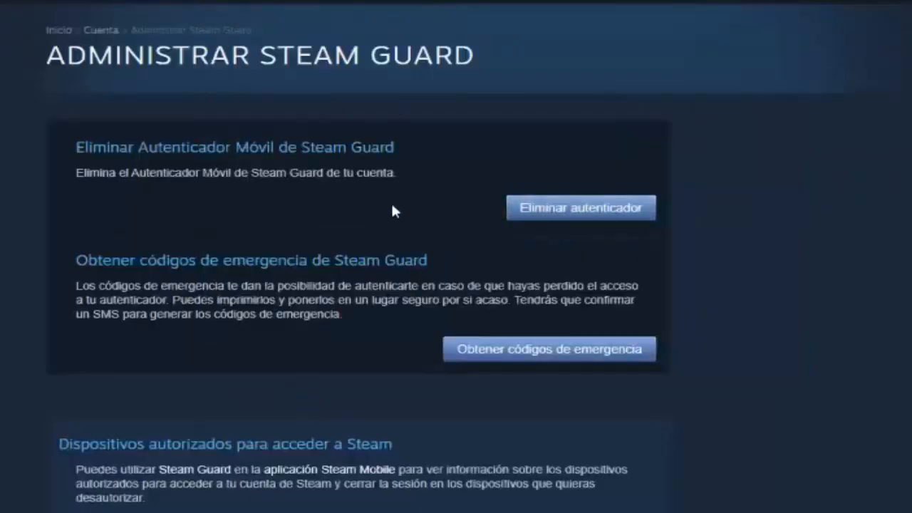
{"action": "mouse_move", "coordinate": [64, 134]}
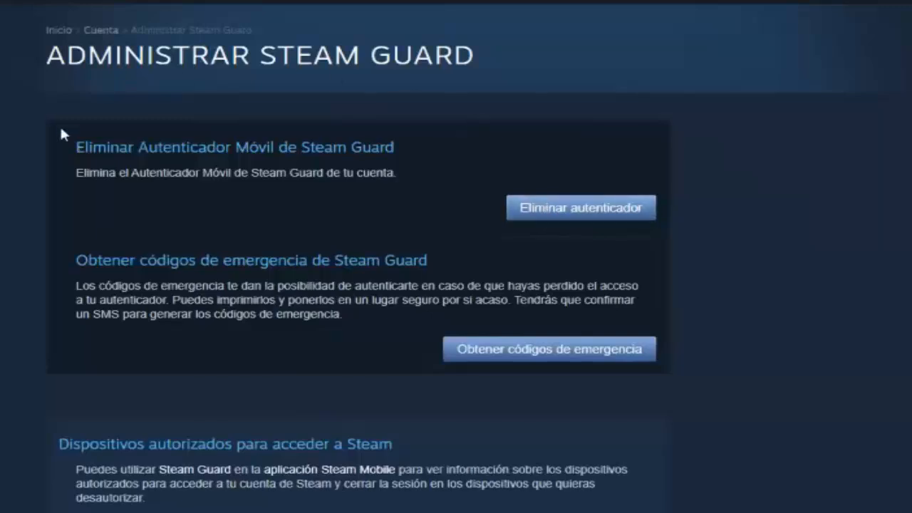
{"action": "mouse_move", "coordinate": [128, 117]}
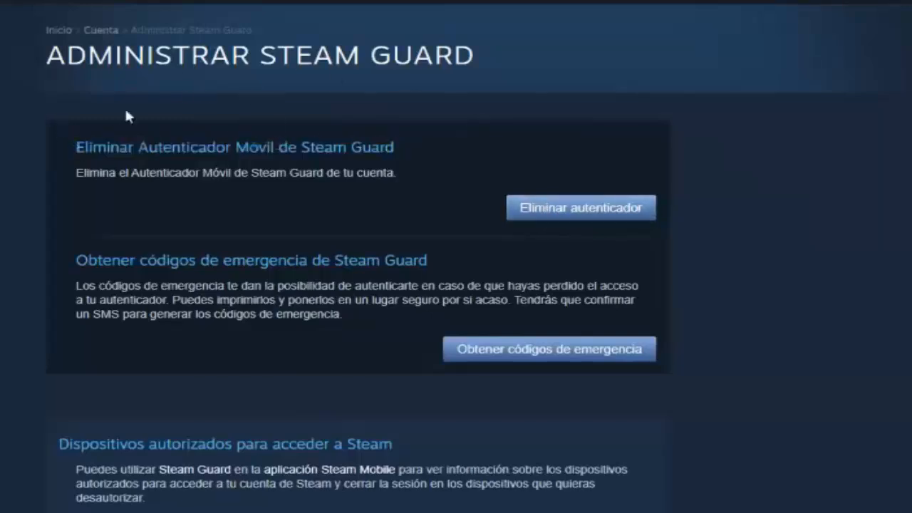
{"action": "mouse_move", "coordinate": [145, 150]}
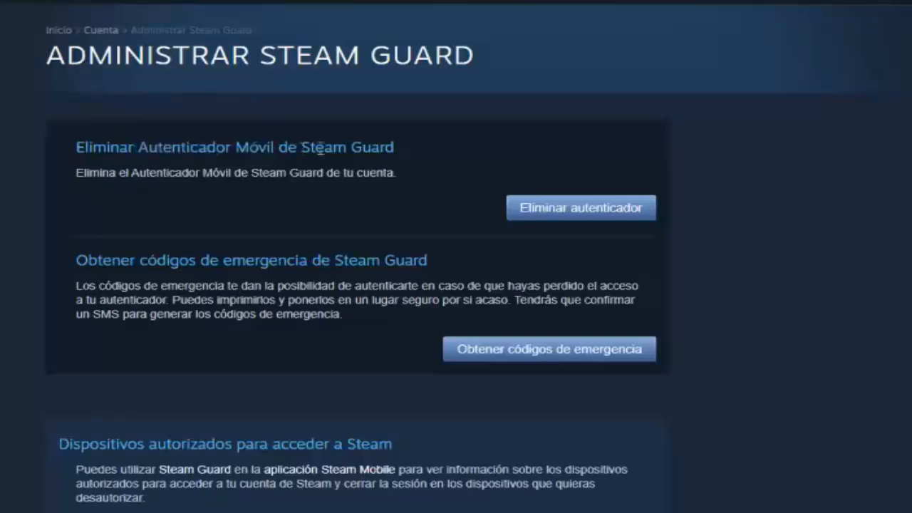
{"action": "mouse_move", "coordinate": [262, 197]}
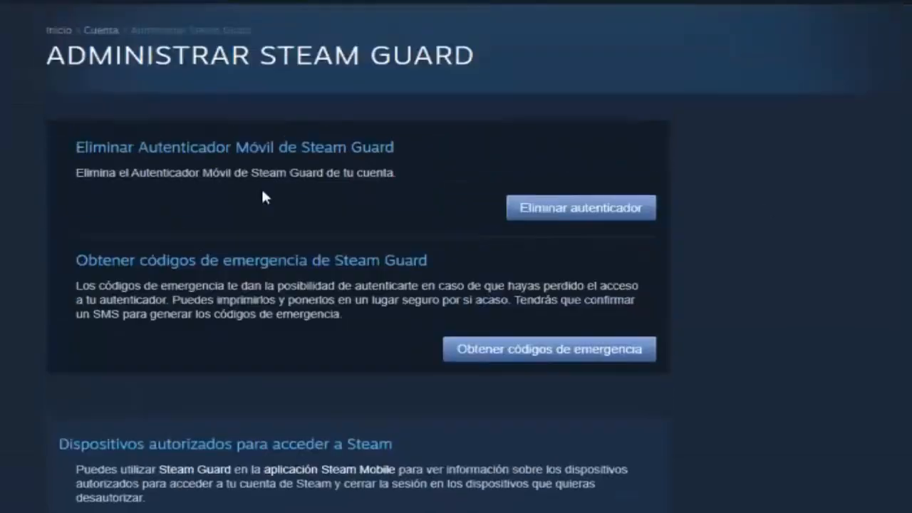
Show the Familia section of Parámetros with family mode and library sharing options.
{"action": "left_click", "coordinate": [46, 9]}
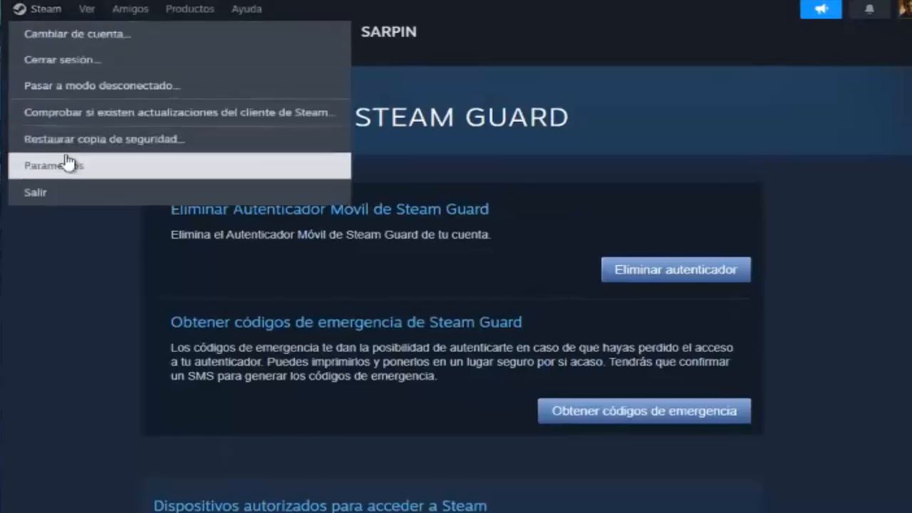
{"action": "left_click", "coordinate": [54, 165]}
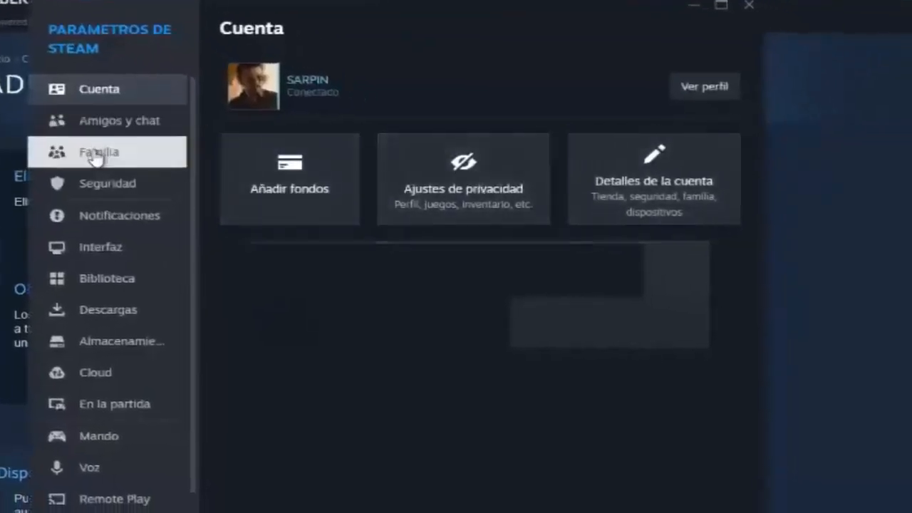
{"action": "left_click", "coordinate": [98, 151]}
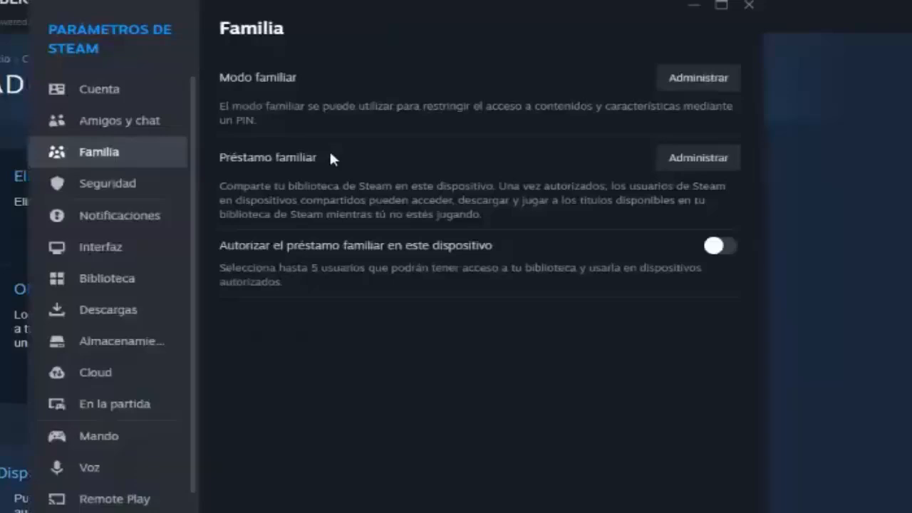
{"action": "mouse_move", "coordinate": [222, 250]}
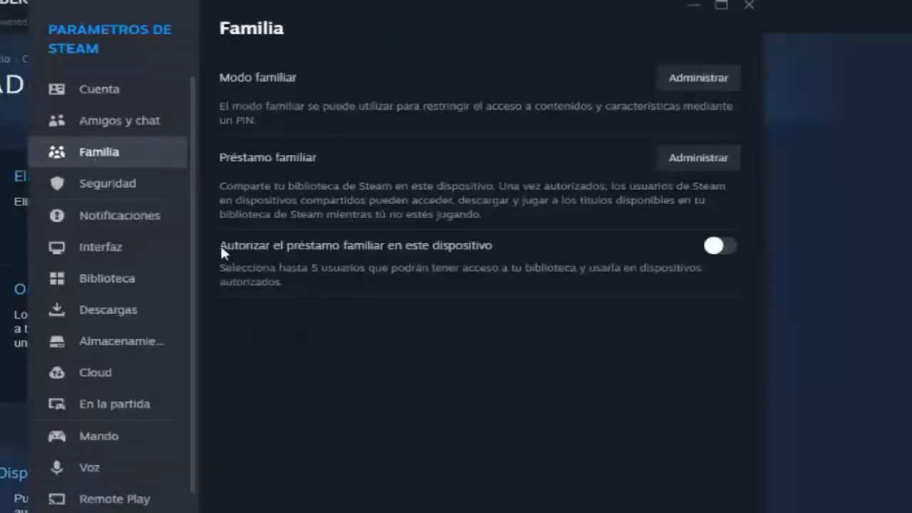
{"action": "mouse_move", "coordinate": [335, 254]}
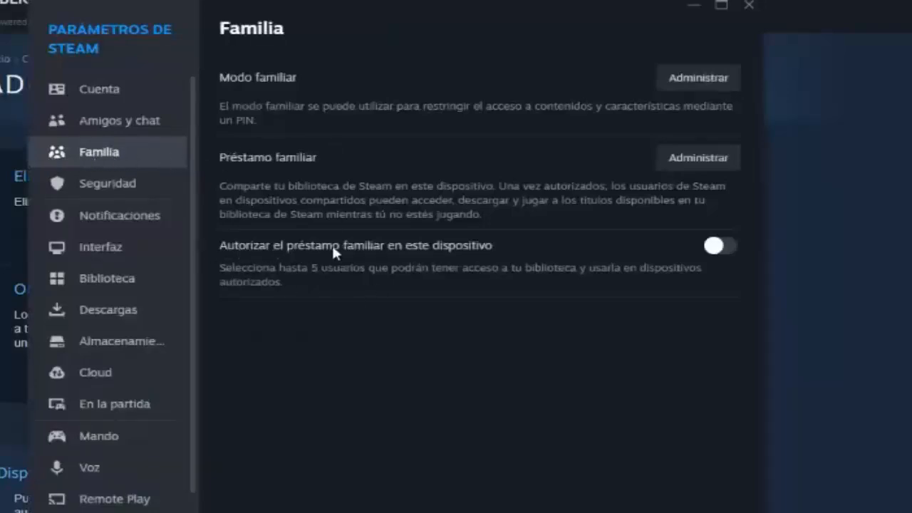
{"action": "mouse_move", "coordinate": [227, 273]}
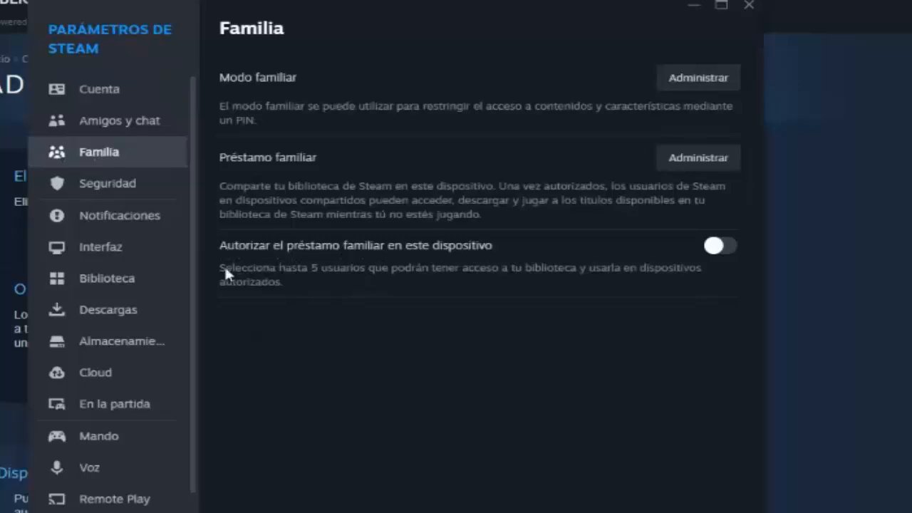
{"action": "mouse_move", "coordinate": [408, 274]}
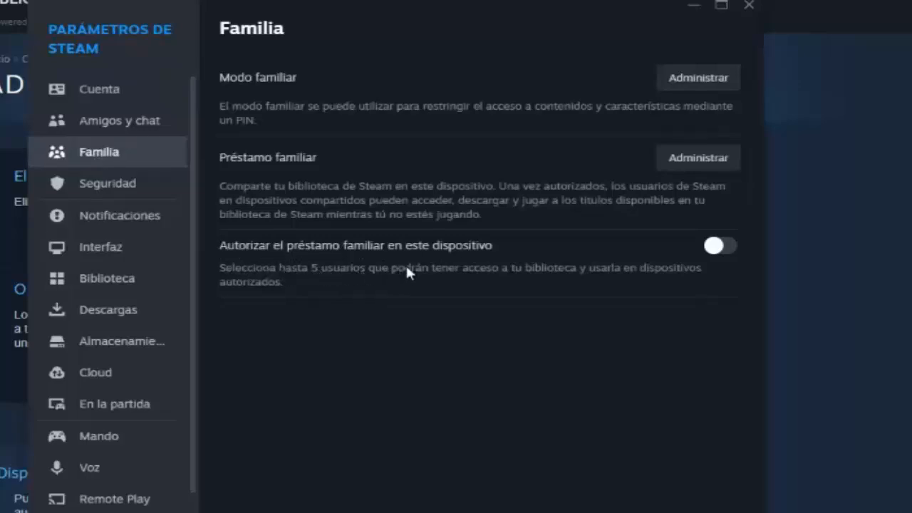
{"action": "mouse_move", "coordinate": [558, 277]}
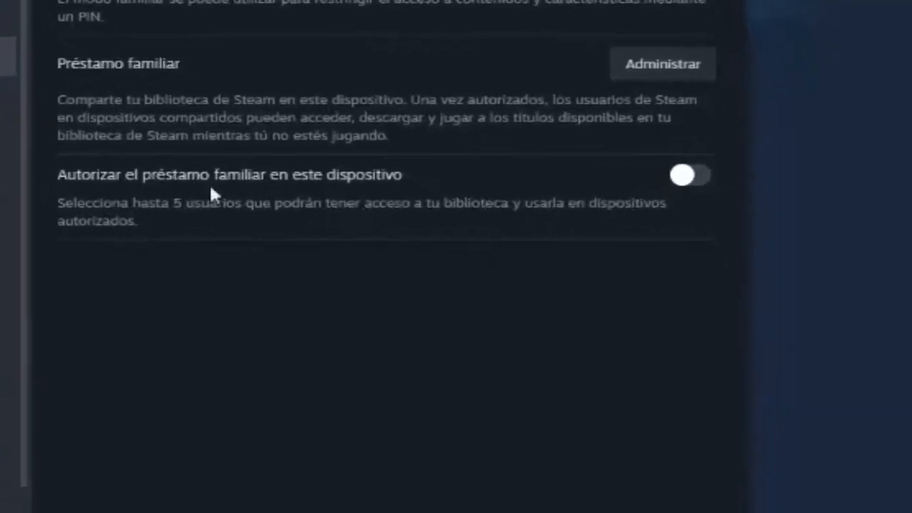
Enable 'Autorizar el préstamo familiar en este dispositivo' and return to the library home page.
{"action": "left_click", "coordinate": [690, 174]}
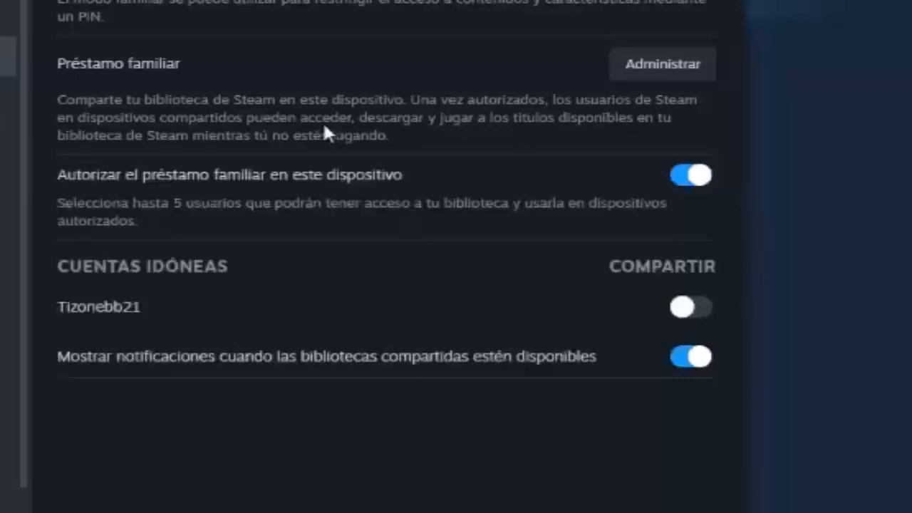
{"action": "mouse_move", "coordinate": [197, 203]}
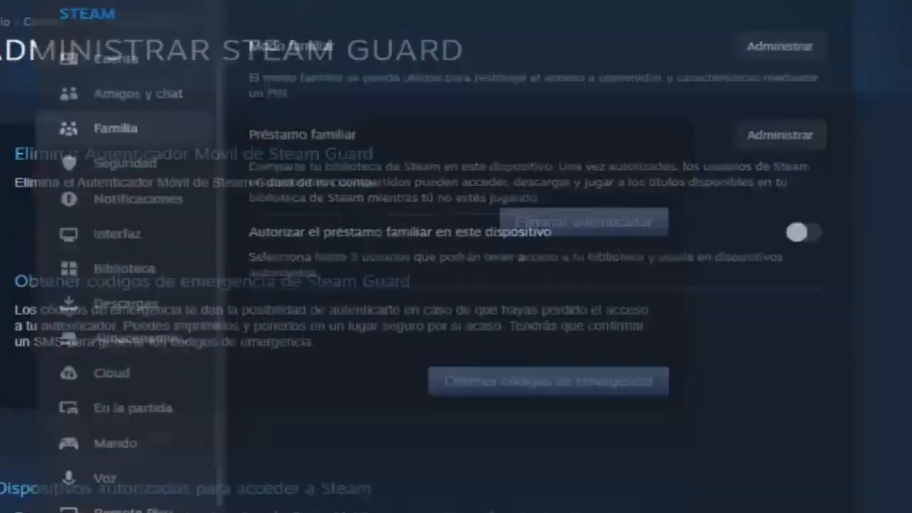
{"action": "left_click", "coordinate": [140, 4]}
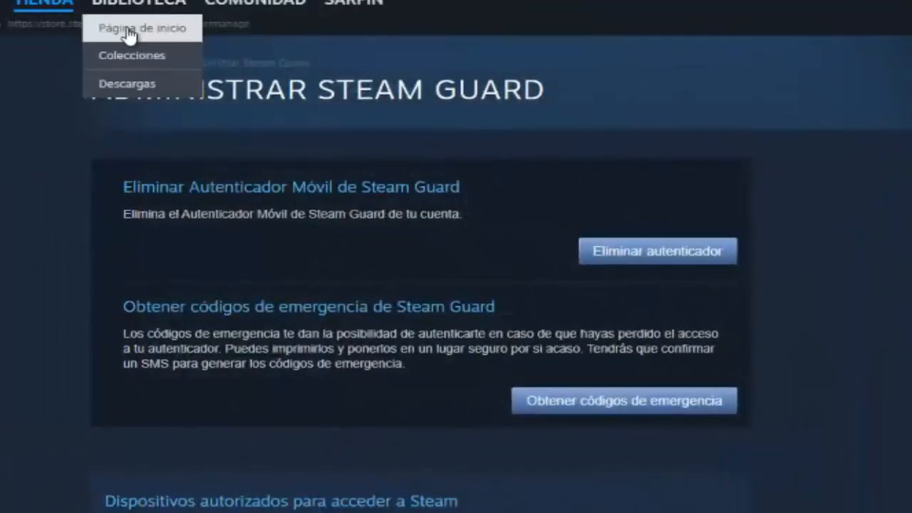
{"action": "left_click", "coordinate": [143, 28]}
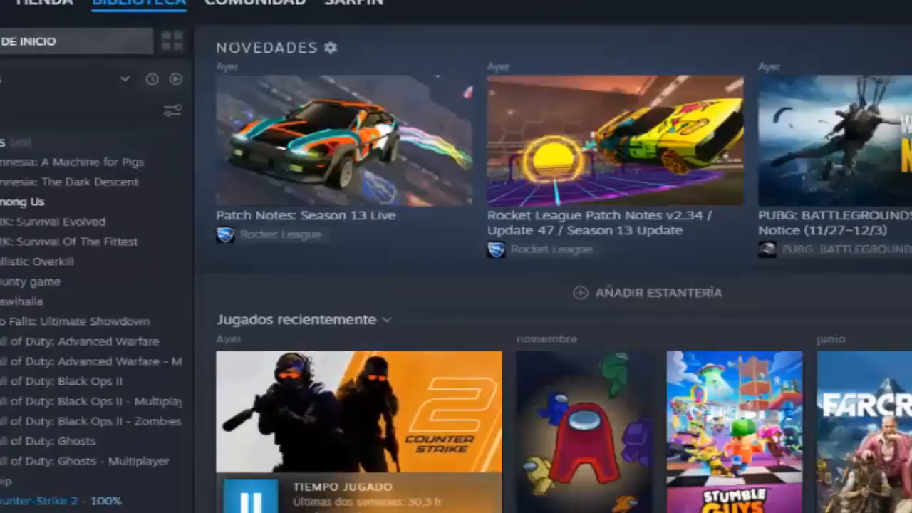